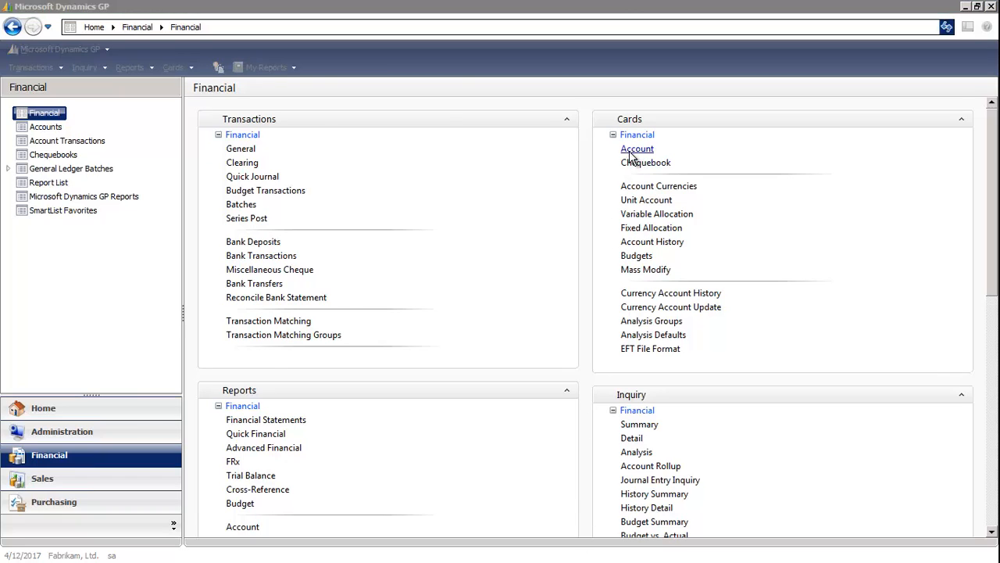
- Load account 500-6130-00, Supplies/Hardware - Consulting/Training, in Account Maintenance
{"action": "left_click", "coordinate": [637, 148]}
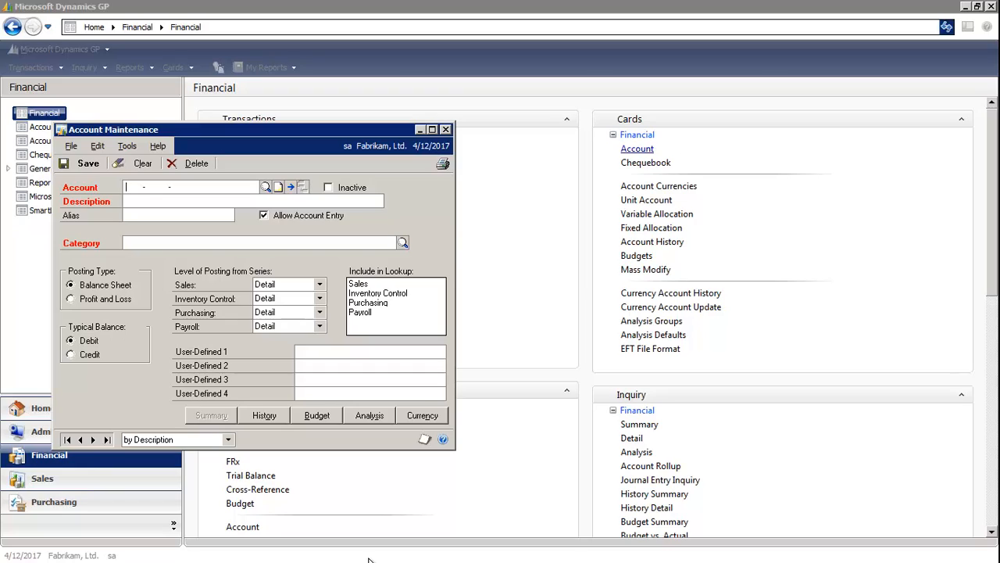
{"action": "type", "text": "500"}
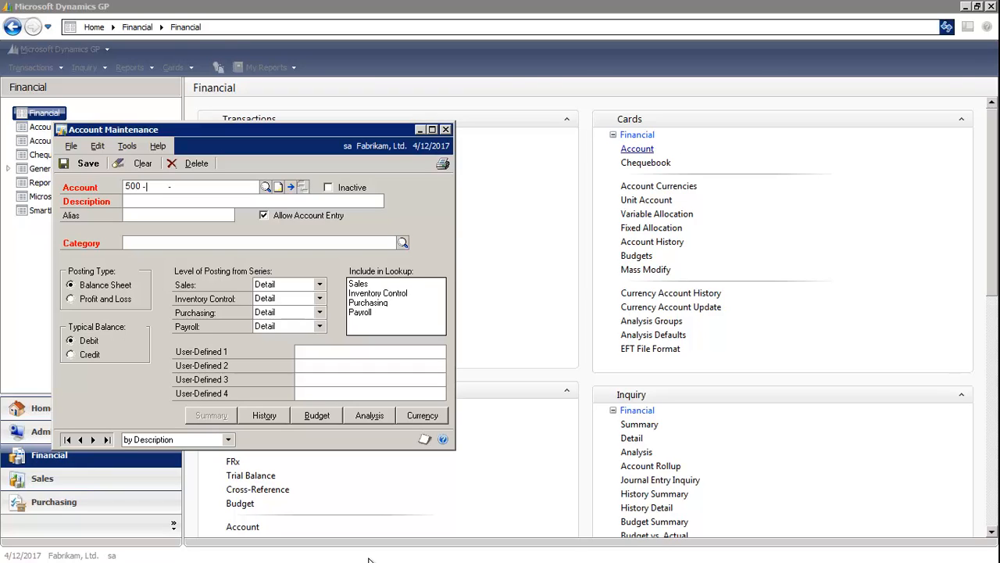
{"action": "type", "text": "6130 -00"}
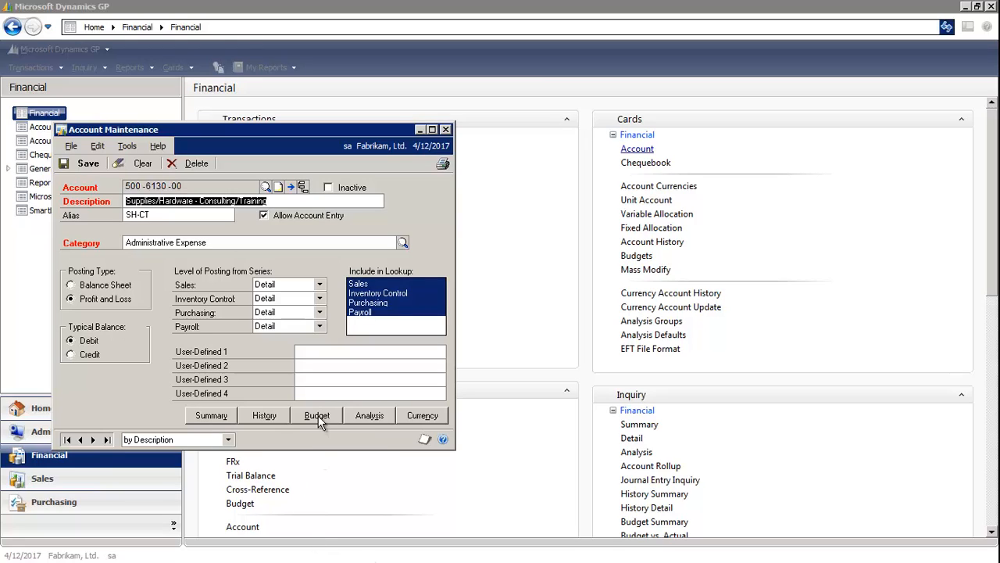
- Bring up Single-Account Budget Maintenance for account 500-6130-00, budget year 2017
{"action": "left_click", "coordinate": [316, 416]}
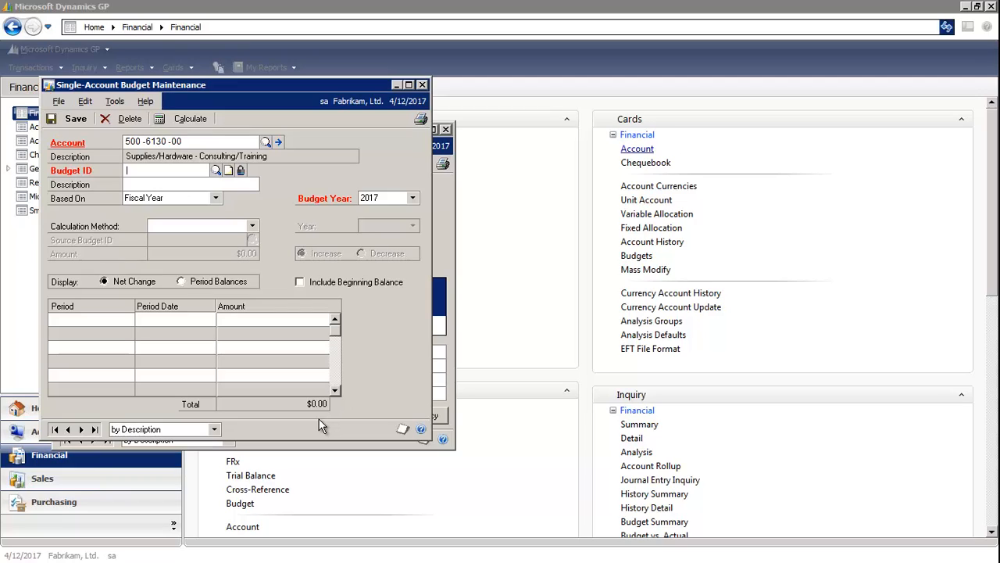
{"action": "mouse_move", "coordinate": [272, 347]}
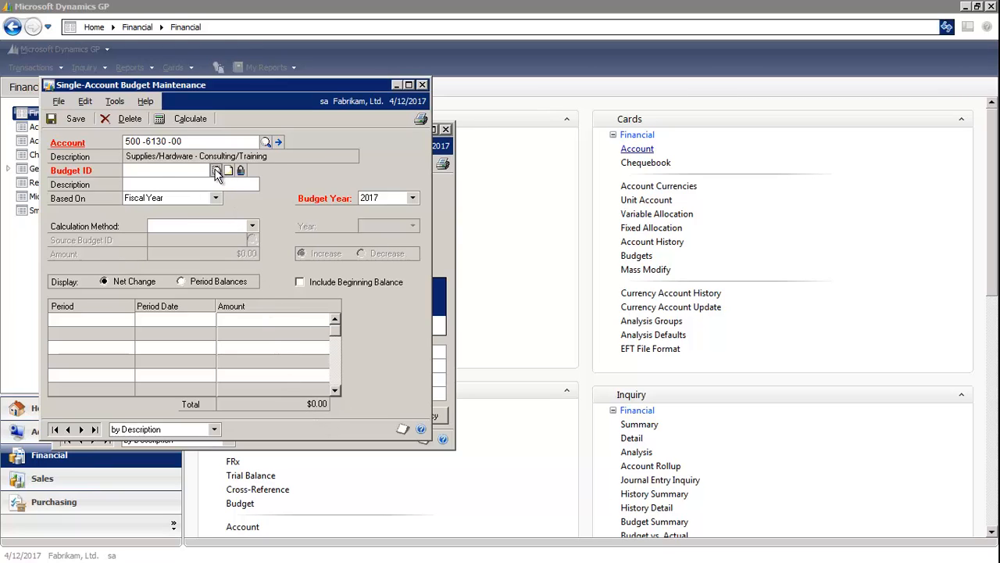
- Select BUDGET 2017F from the budget lookup, loading period amounts totalling $2,213.40
{"action": "left_click", "coordinate": [215, 171]}
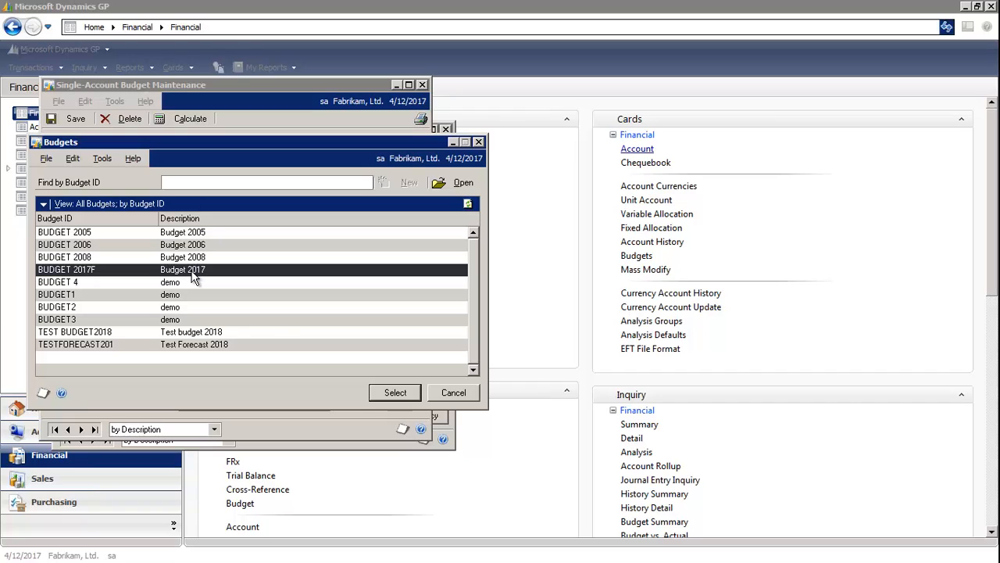
{"action": "left_click", "coordinate": [394, 392]}
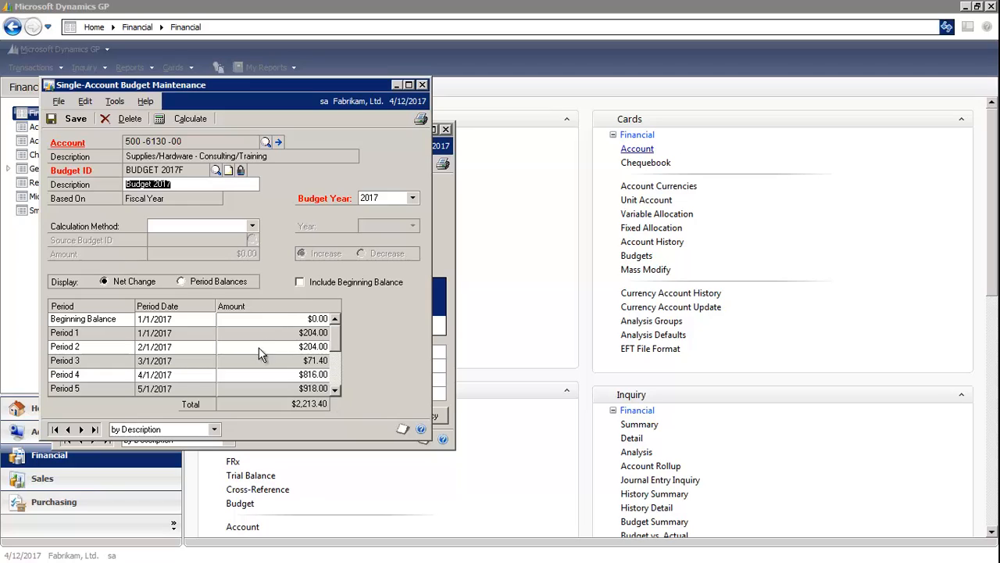
{"action": "mouse_move", "coordinate": [325, 410]}
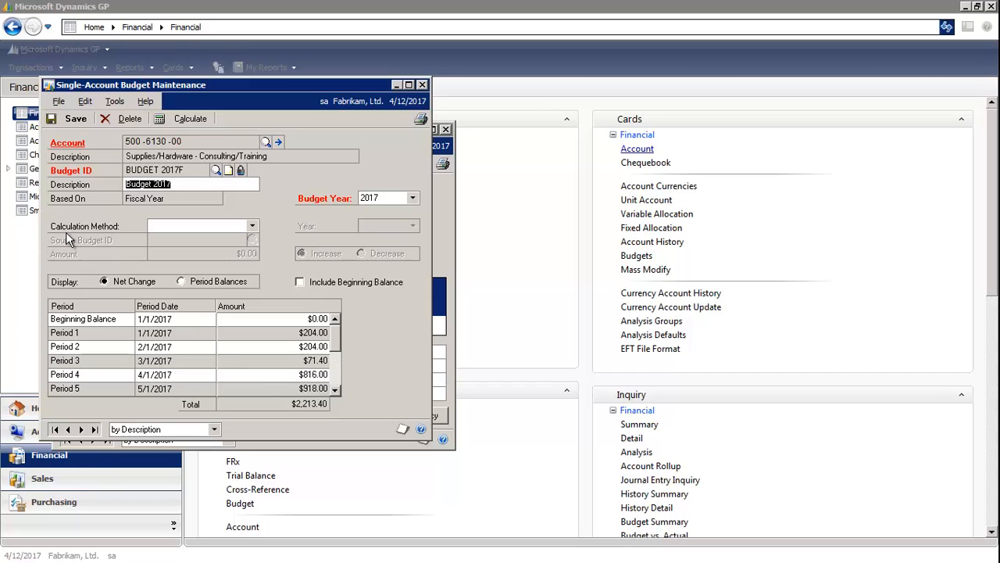
{"action": "mouse_move", "coordinate": [139, 242]}
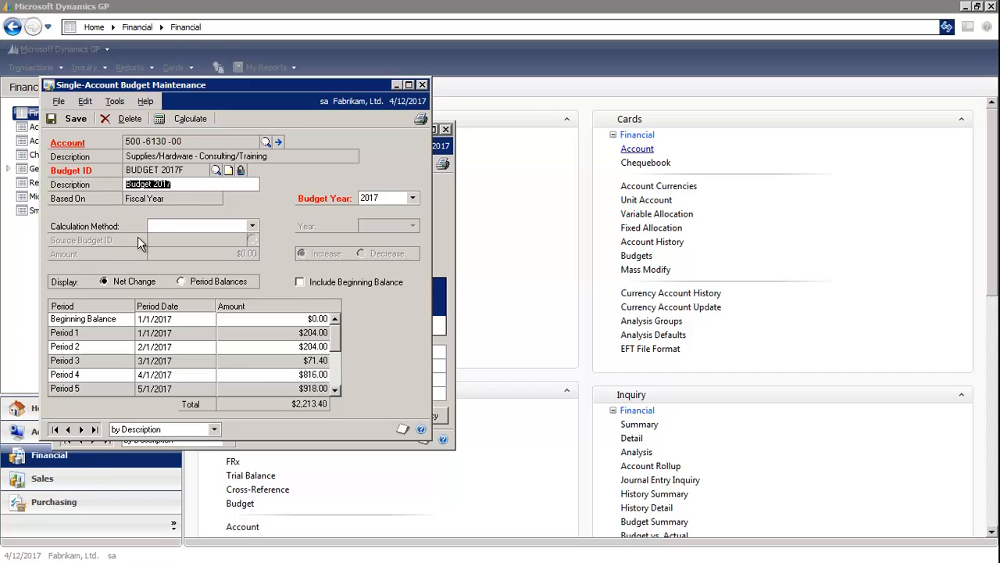
{"action": "mouse_move", "coordinate": [253, 232]}
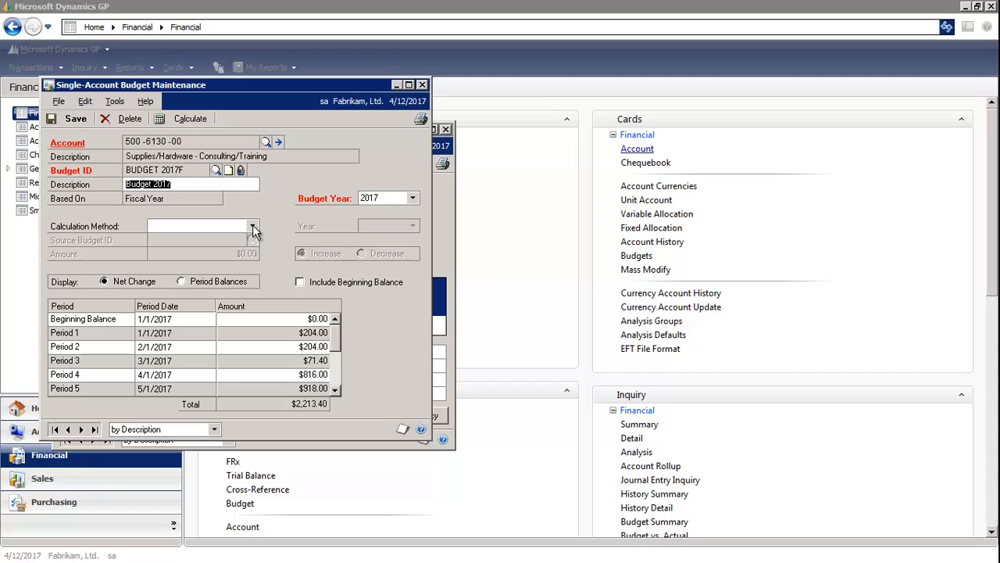
- List the calculation method options, from Open Year Percent to Historical Year Percent
{"action": "left_click", "coordinate": [253, 225]}
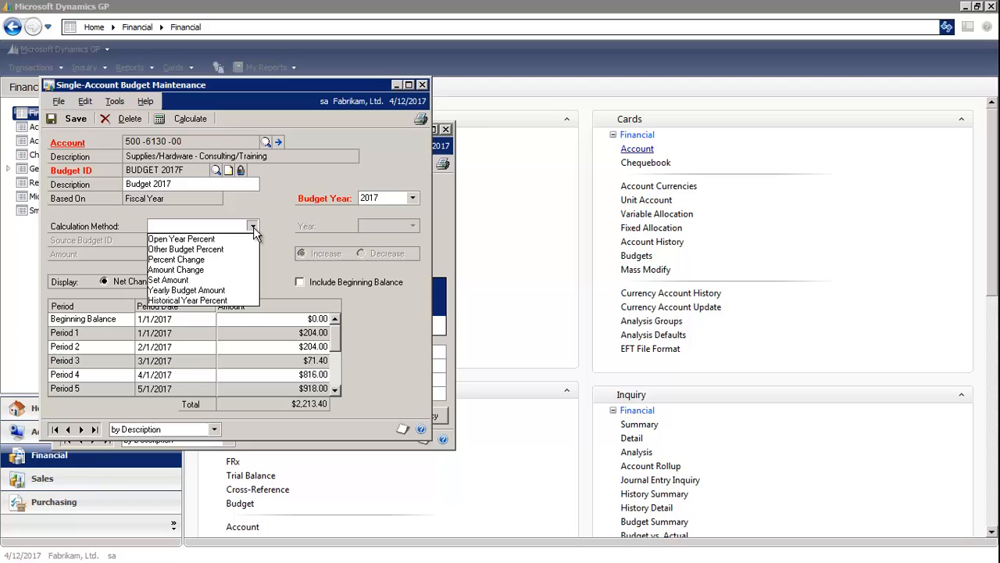
{"action": "mouse_move", "coordinate": [249, 241]}
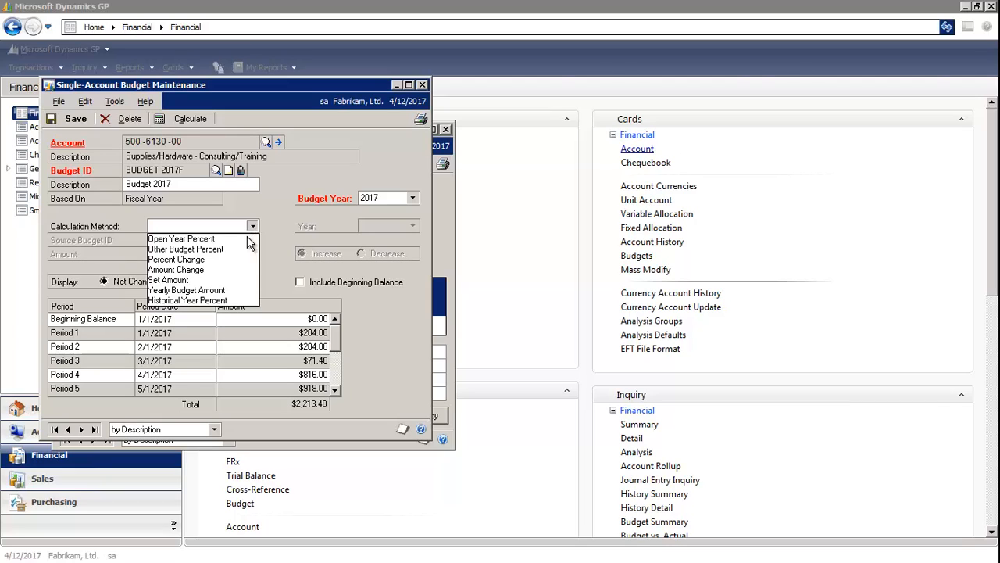
- Set the calculation method to Percent Change with a 2.00% increase
{"action": "left_click", "coordinate": [175, 259]}
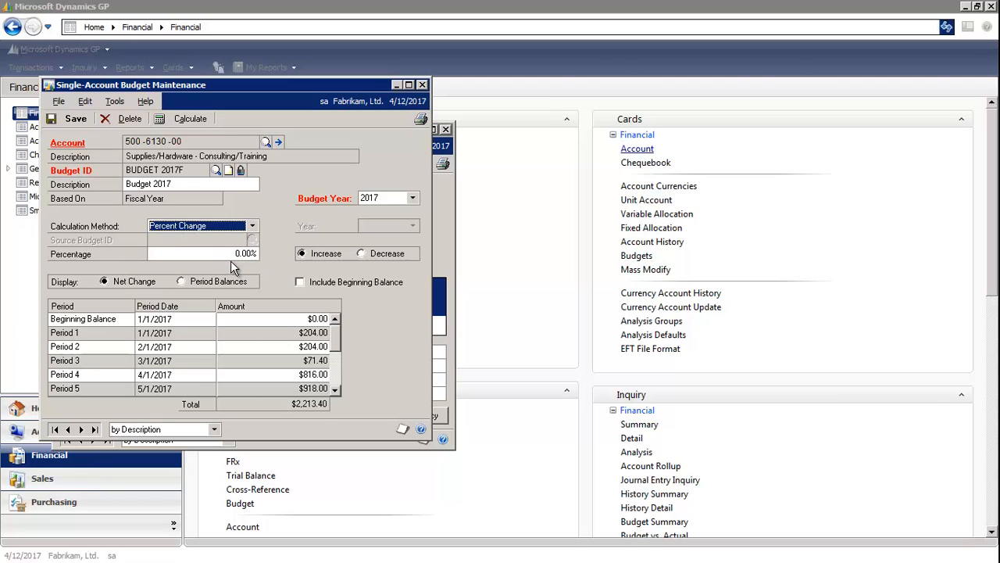
{"action": "left_click", "coordinate": [226, 253]}
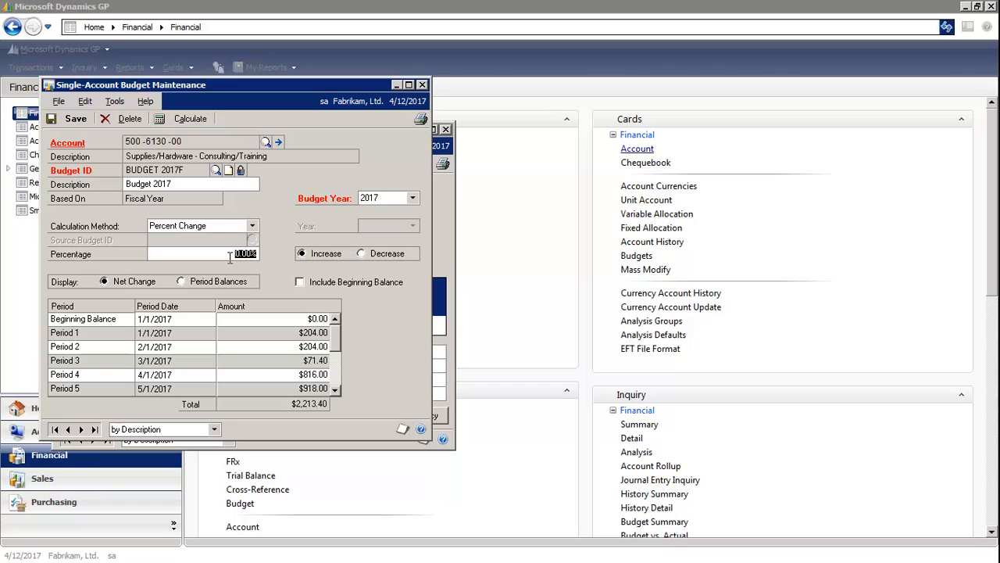
{"action": "type", "text": "2.00"}
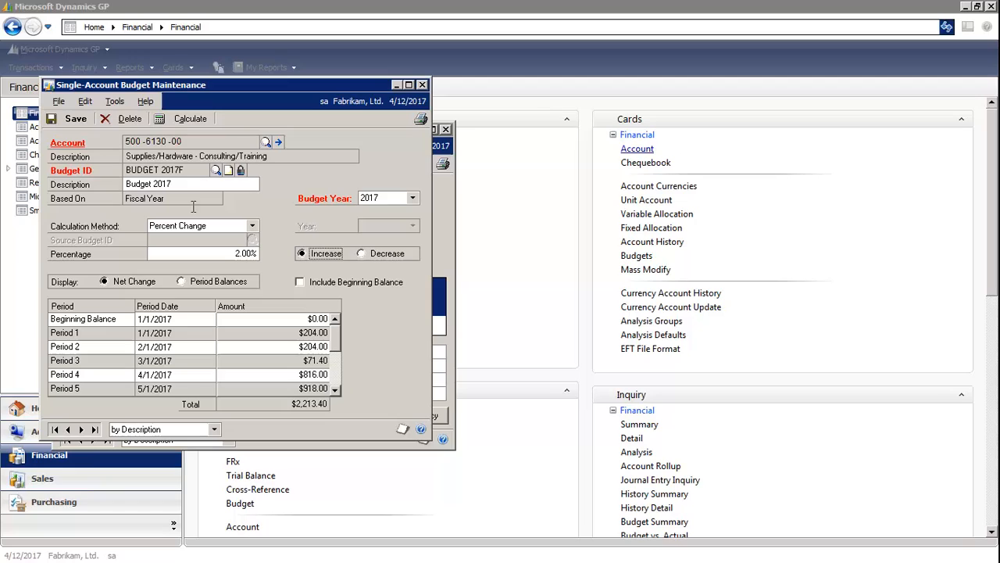
- Recalculate the period amounts, raising Period 1 to $208.08 and the total to $2,257.67
{"action": "left_click", "coordinate": [191, 119]}
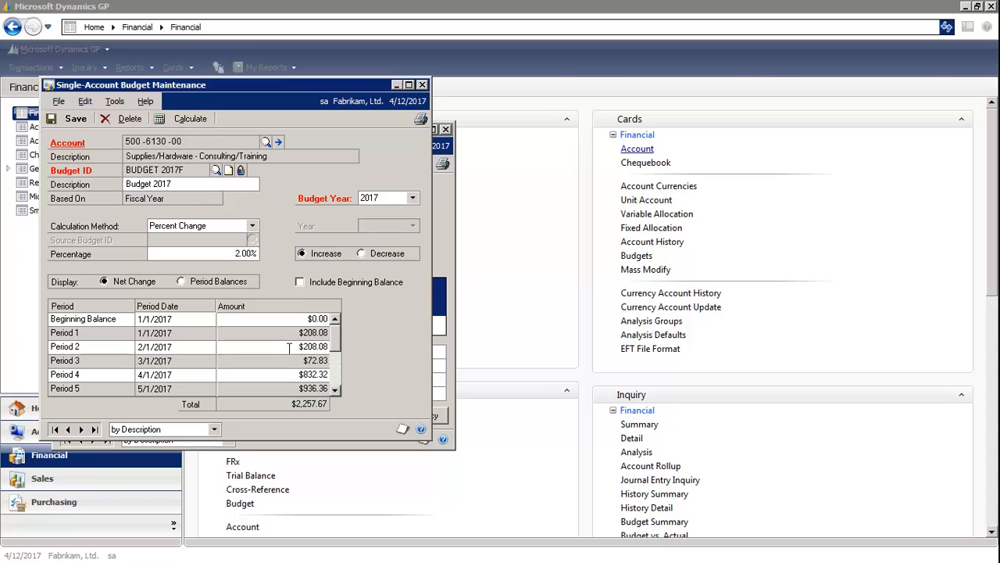
{"action": "mouse_move", "coordinate": [334, 438]}
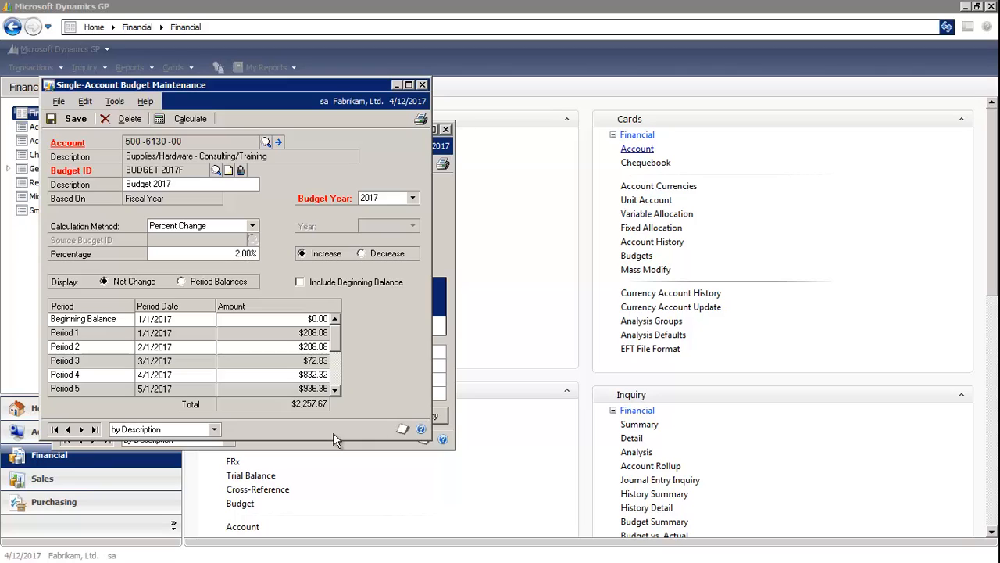